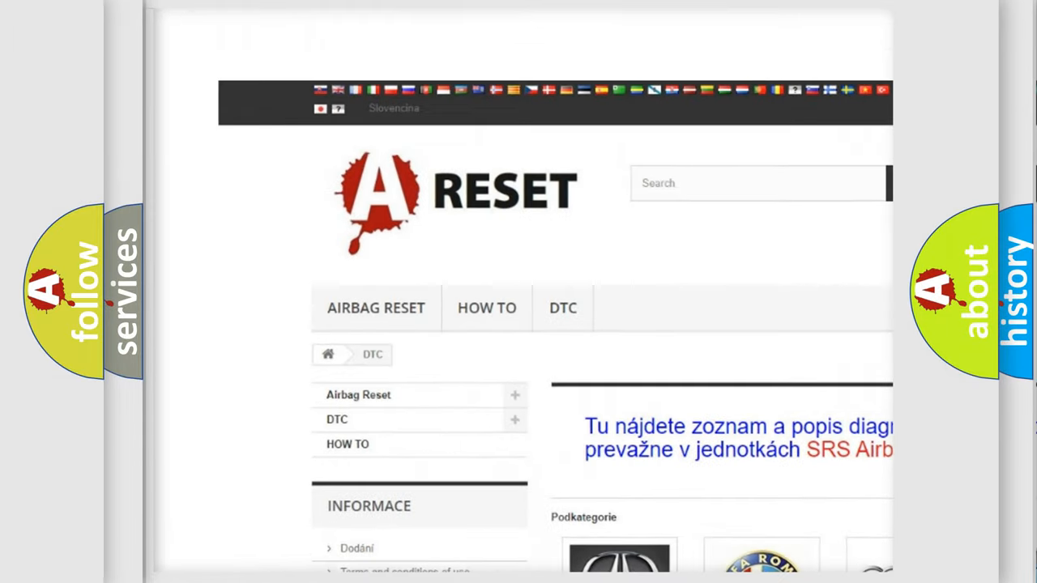
# Step: Scroll the DTC brand grid to JEEP DTC and open Jeep's diagnostic code list
pyautogui.scroll(-3)
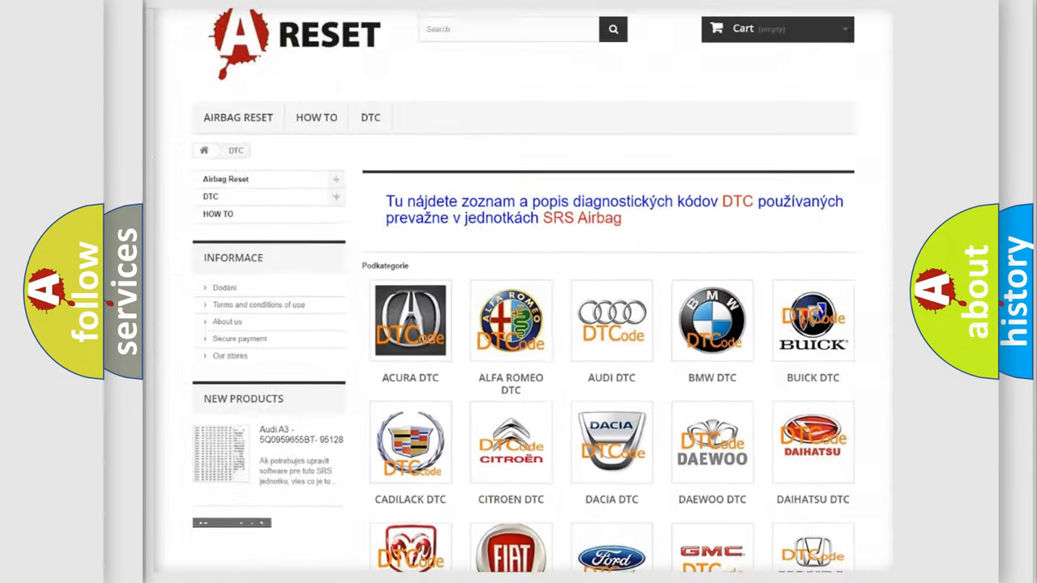
pyautogui.scroll(-3)
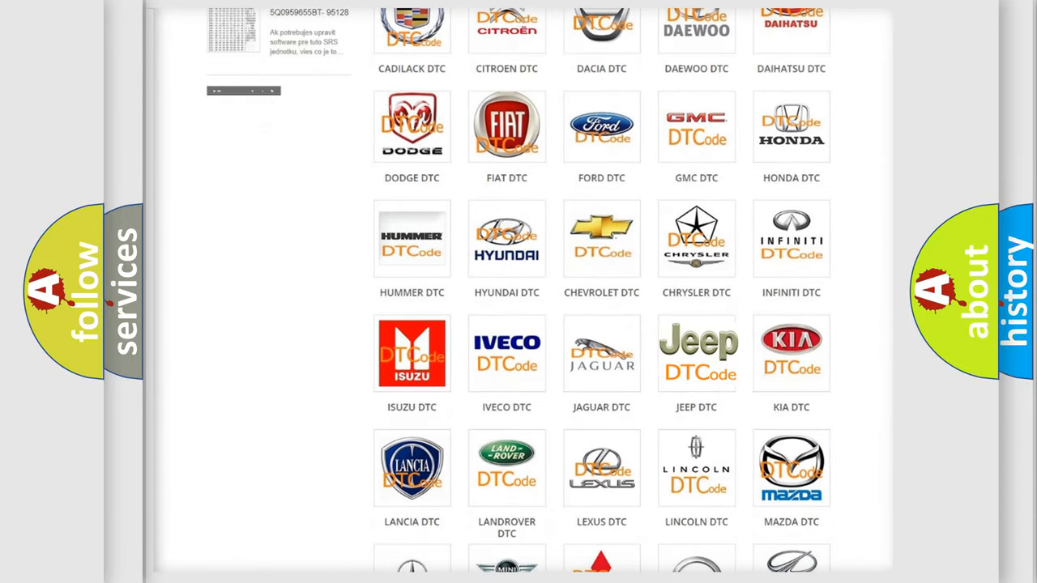
pyautogui.click(697, 353)
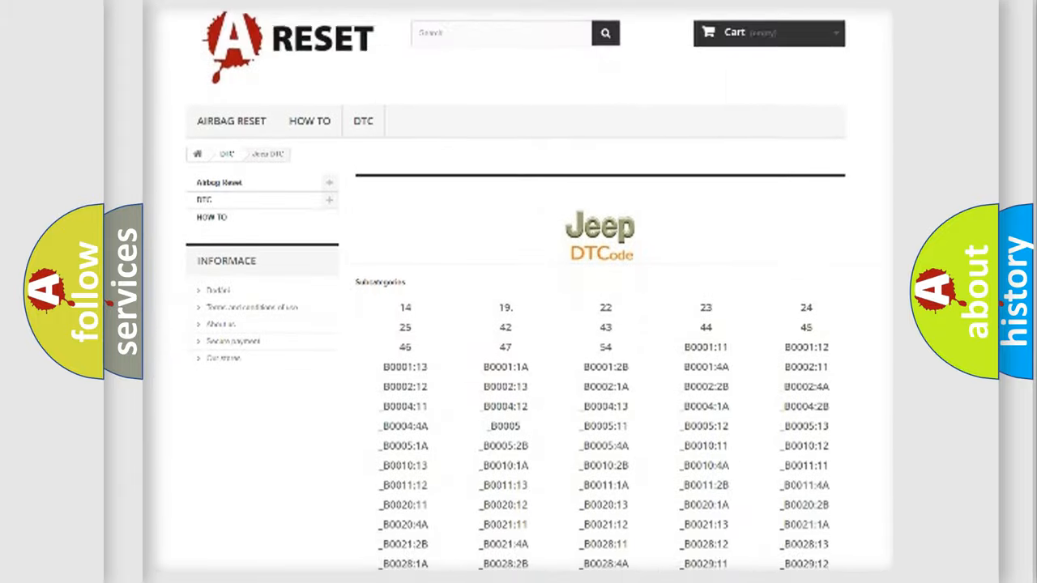
pyautogui.scroll(-3)
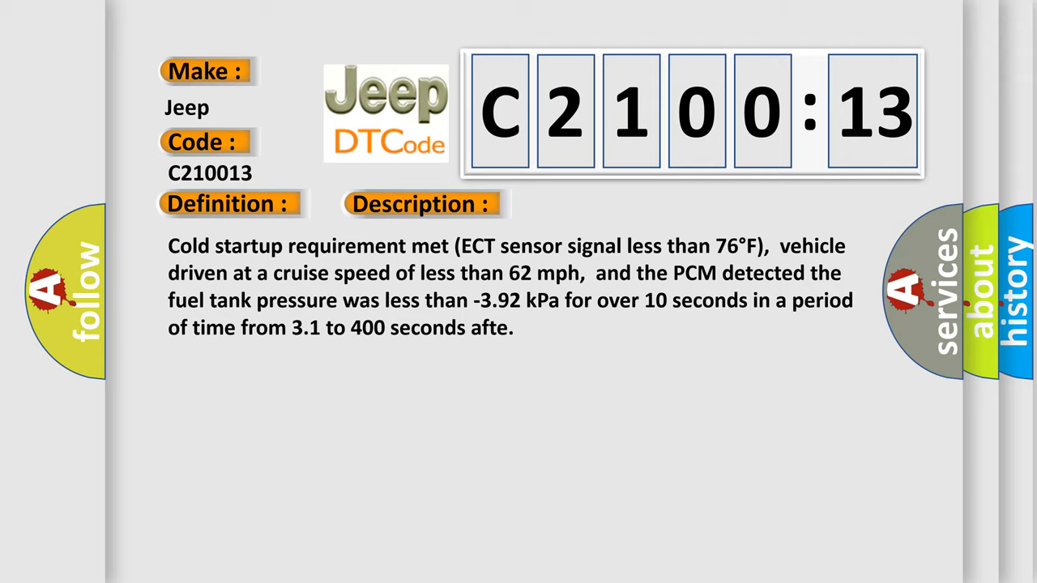
# Step: Advance the C210013 slide to reveal its Cause: stuck canister drain cut valve or clogged EVAP hoses
pyautogui.click(594, 204)
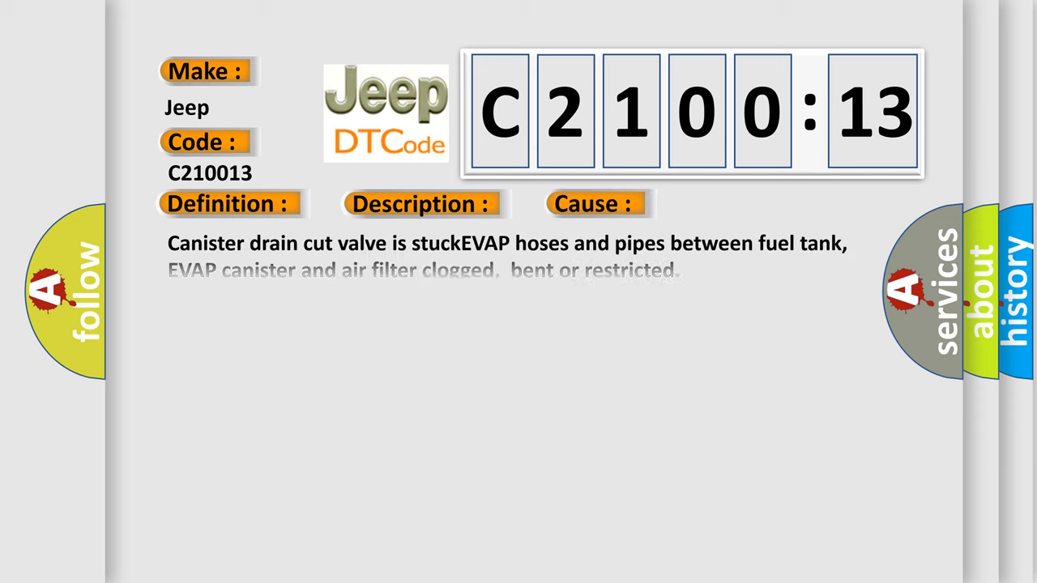